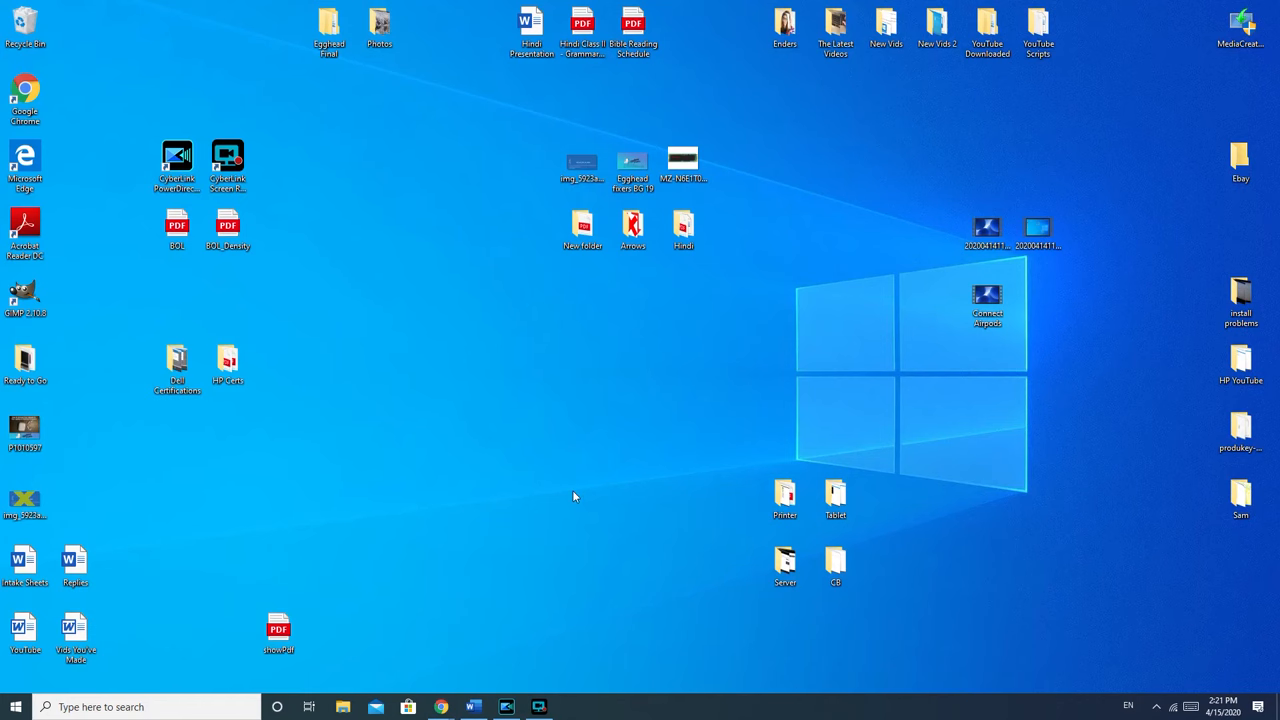
Step: Launch File Explorer and browse Pictures > Screenshots to view its 44 screenshot thumbnails
{"action": "left_click", "coordinate": [343, 707]}
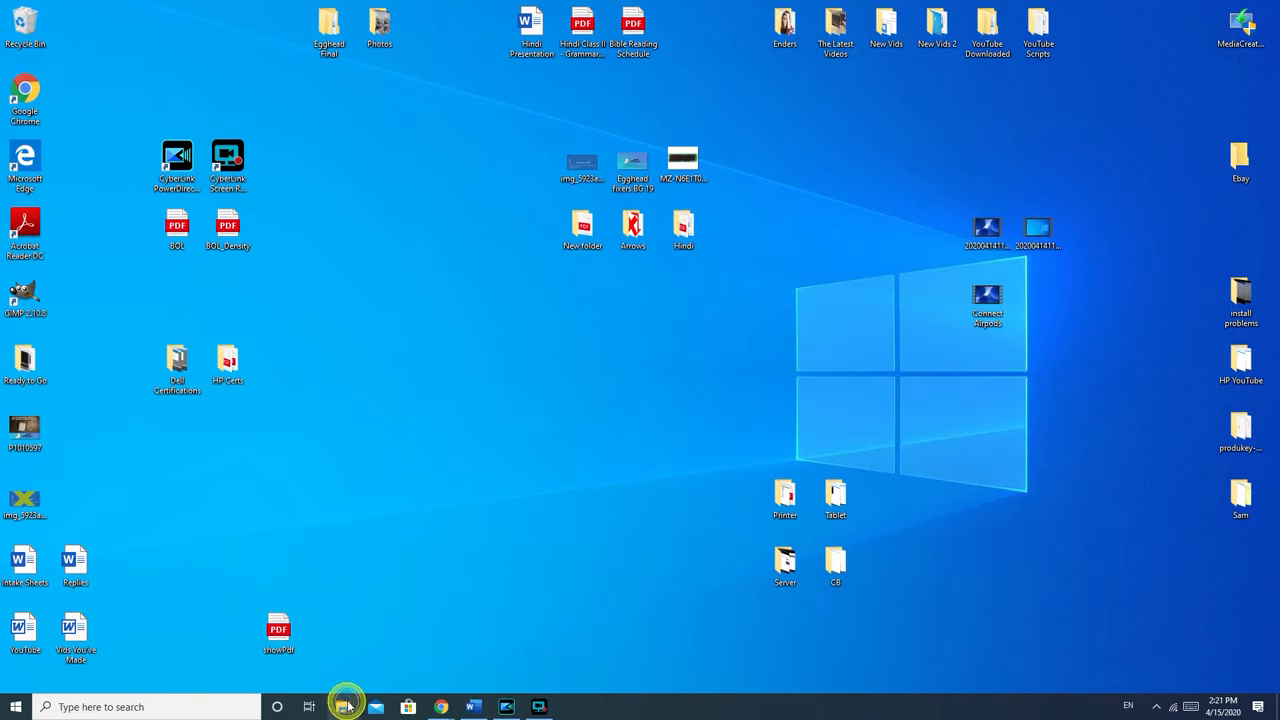
{"action": "left_click", "coordinate": [343, 706]}
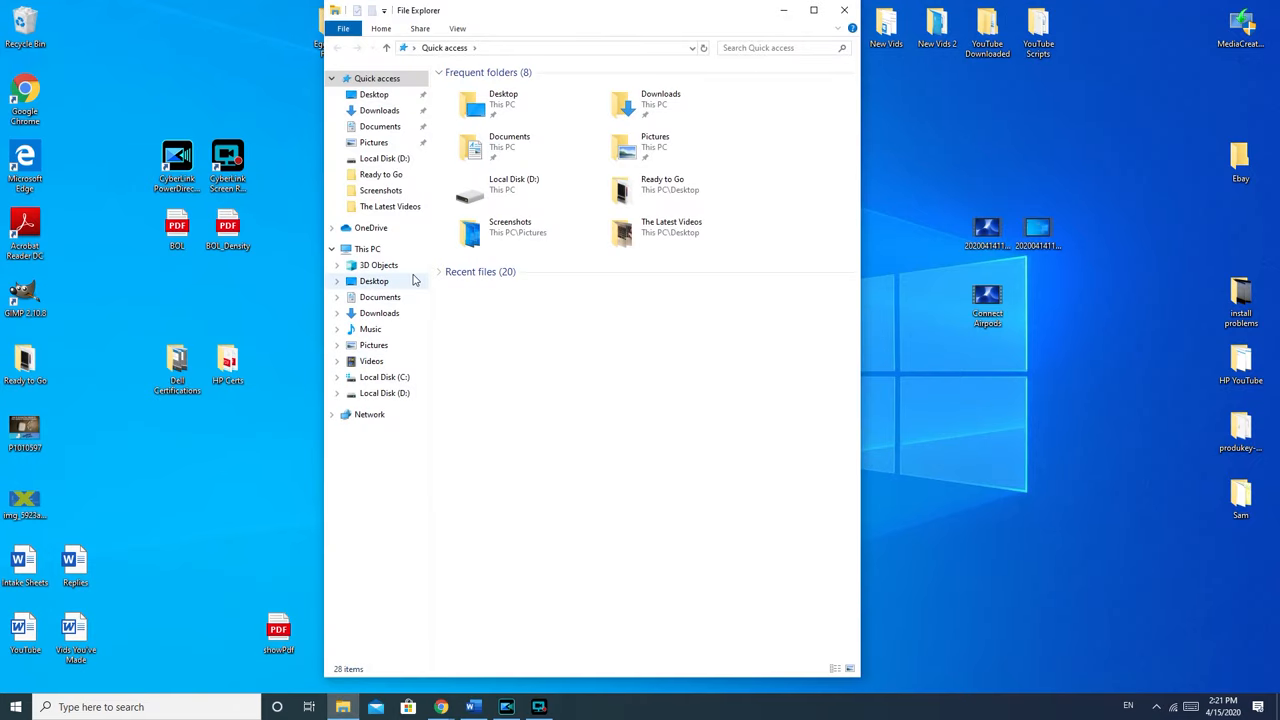
{"action": "left_click", "coordinate": [373, 345]}
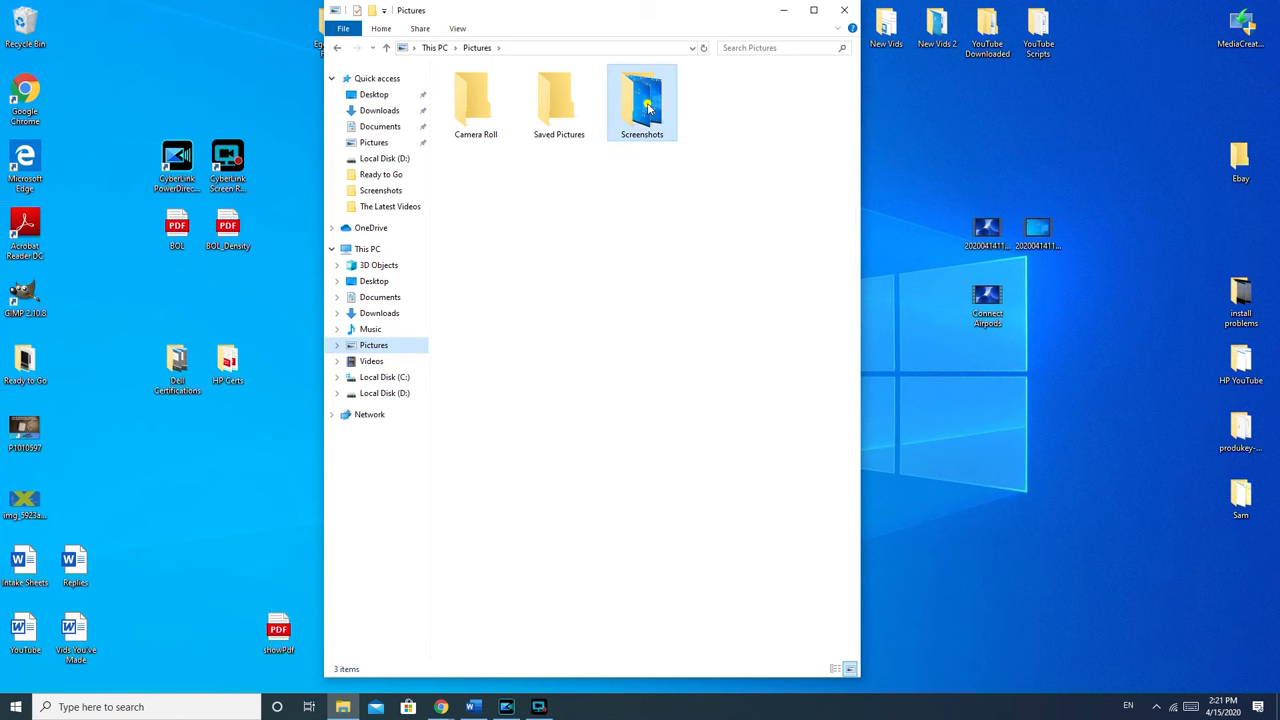
{"action": "double_click", "coordinate": [641, 100]}
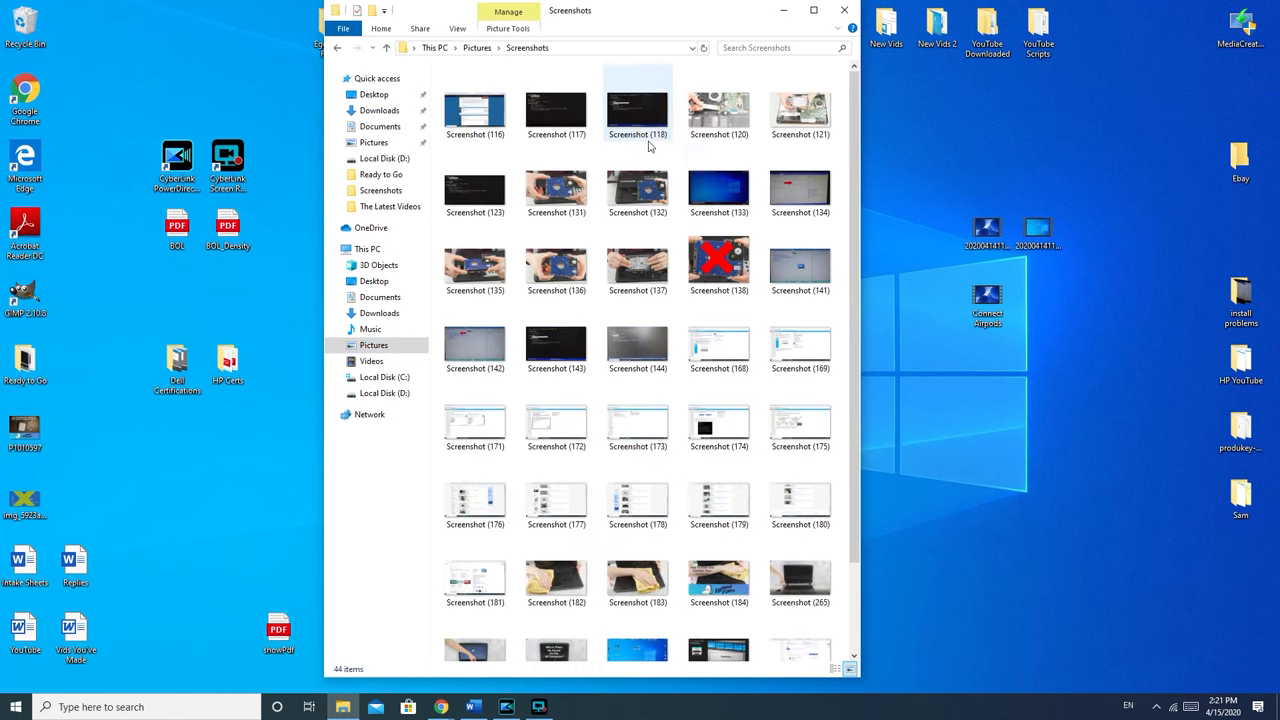
{"action": "scroll", "scroll_direction": "down", "scroll_amount": 3}
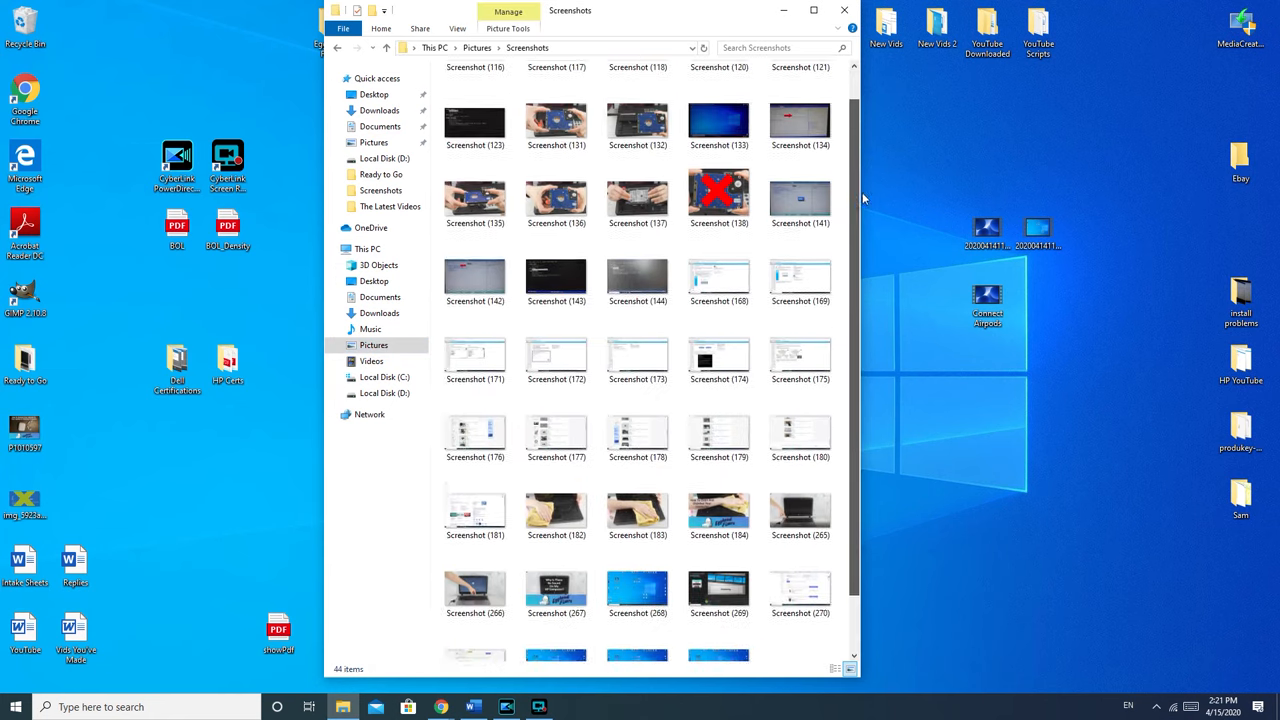